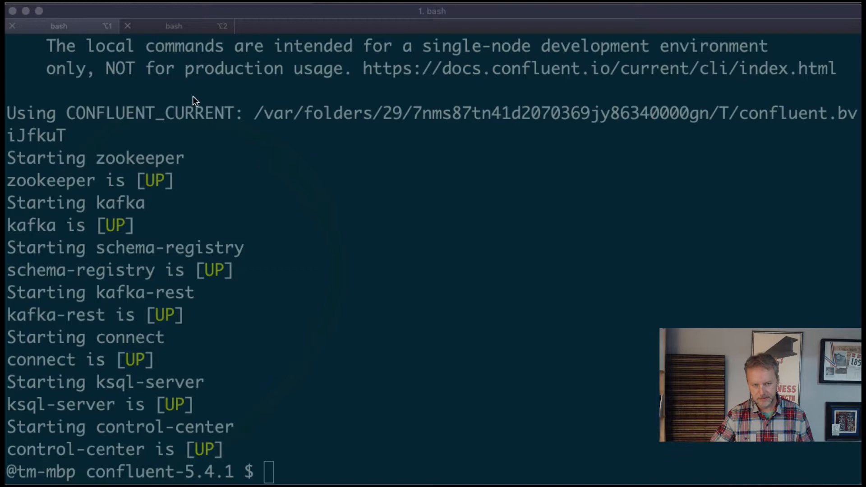
Step: List the blobs in the kafka-connect-example container of tmcgrathstorageaccount as a table; it returns empty
{"action": "left_click", "coordinate": [173, 26]}
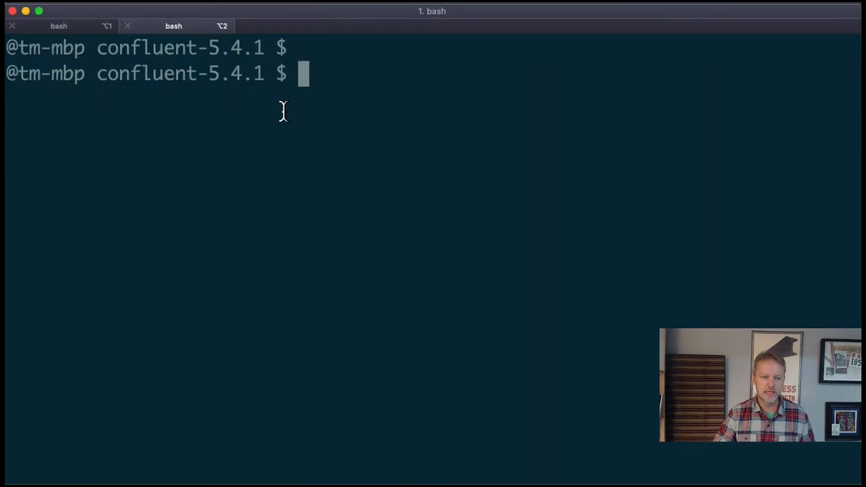
{"action": "type", "text": "az storage blob list --account-name tmcgrathstorageaccount --container-name kafka-connect-example --output table --account-key $AZURE_ACCOUNT_KEY"}
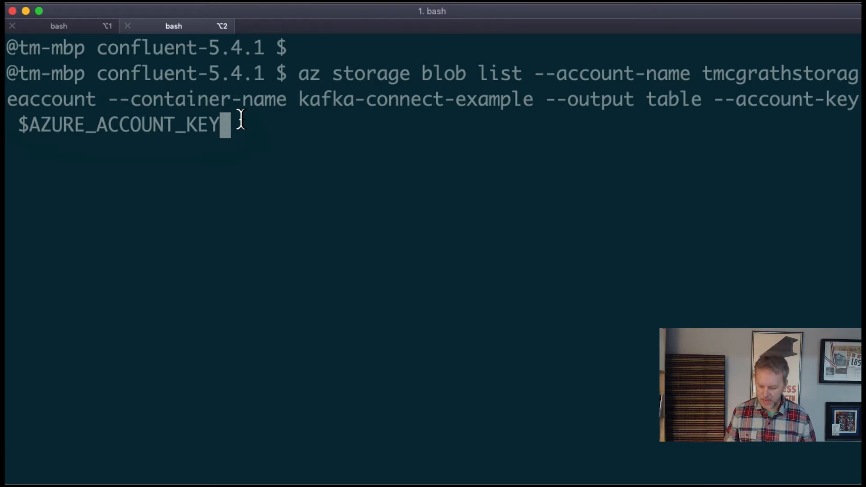
{"action": "key", "text": "Return"}
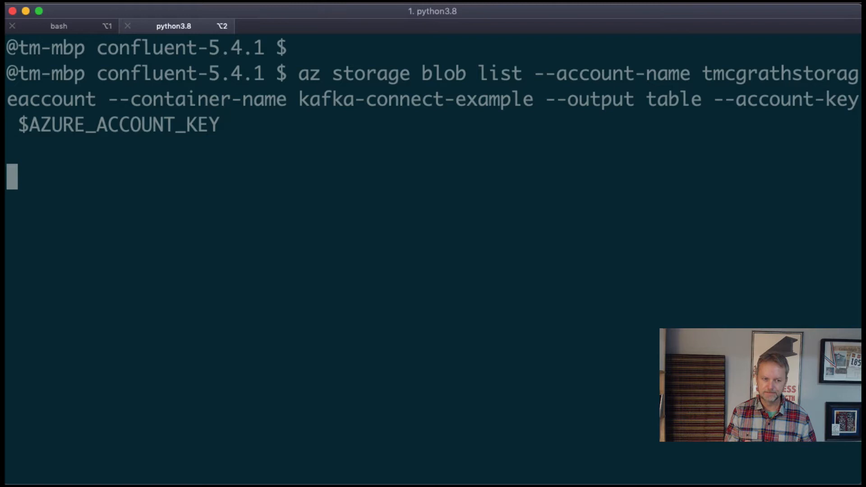
{"action": "key", "text": "Return"}
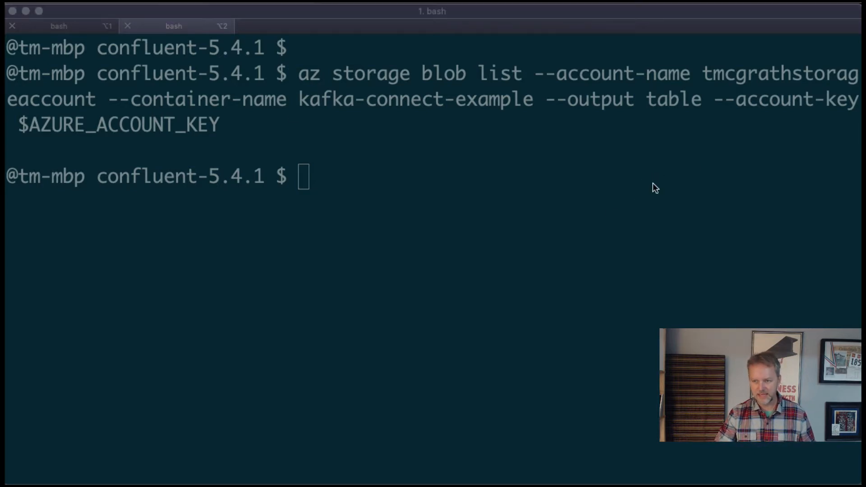
Step: Run ksql-datagen to write ten Avro orders (maxInterval=100) into the orders topic
{"action": "type", "text": "ksql-datagen quickstart=orders format=avro topic=orders maxInterval=100 iterations=10"}
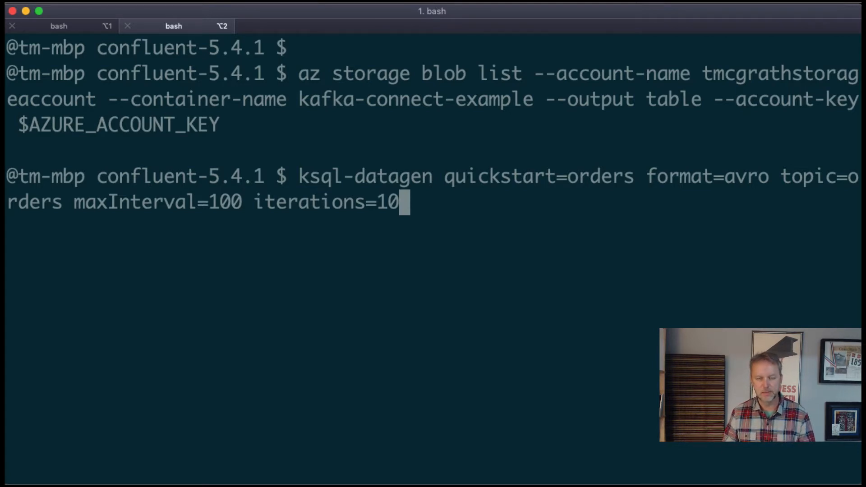
{"action": "key", "text": "Return"}
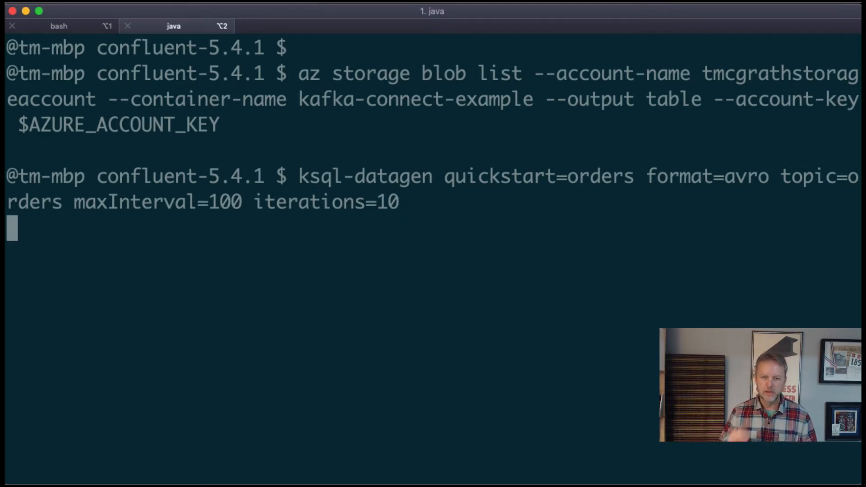
{"action": "key", "text": "Return"}
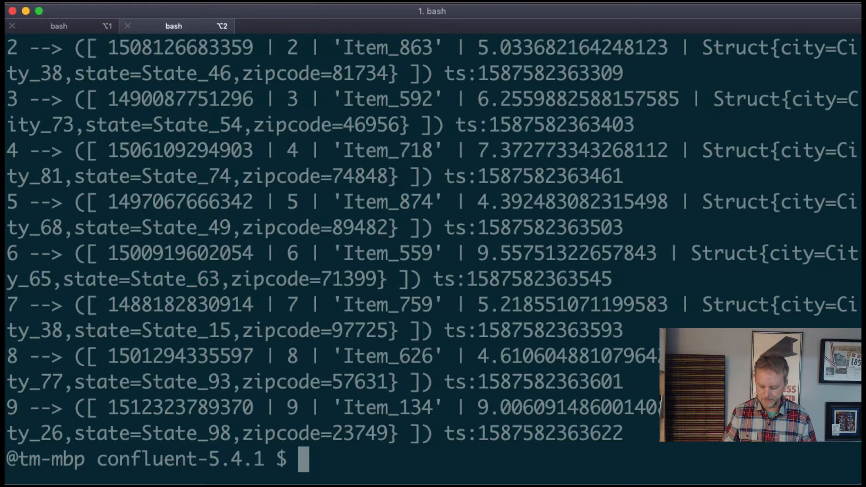
Step: Load azure-bs-sink from azure-blob-storage-sink.properties and relist the container, now showing three Avro orders files
{"action": "key", "text": "Return"}
{"action": "type", "text": "confluent local load azure-bs-si...b-storage-sink.properties"}
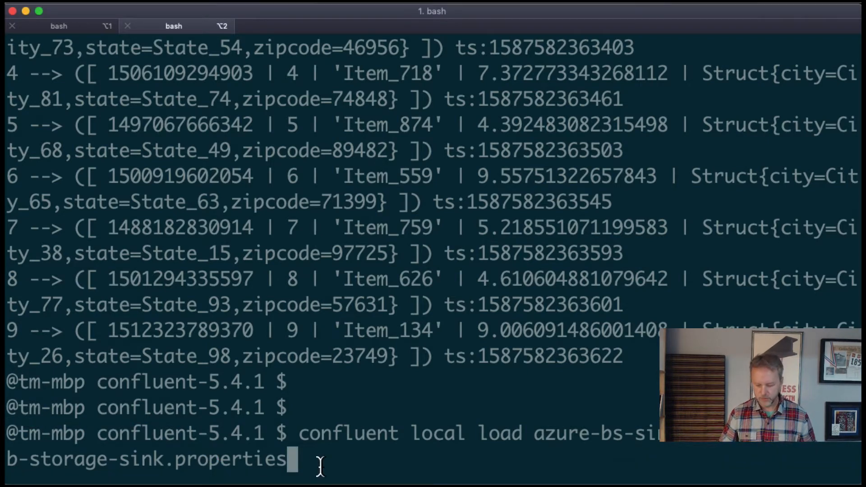
{"action": "key", "text": "Return"}
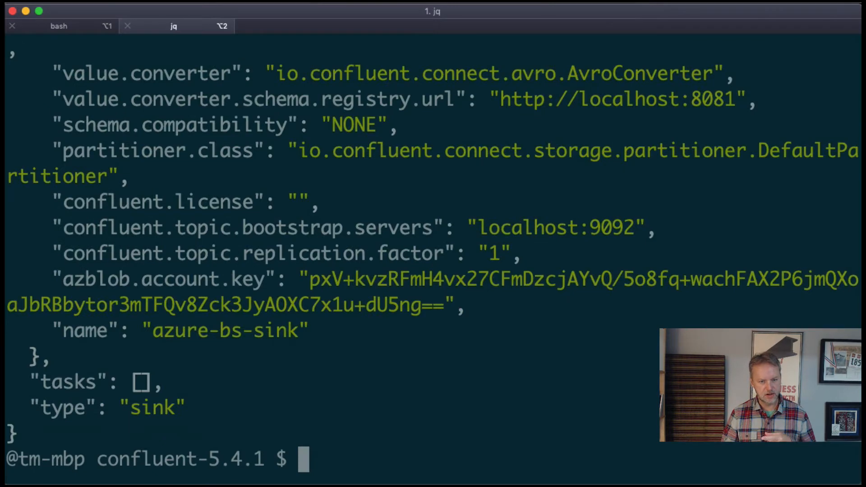
{"action": "left_click", "coordinate": [173, 26]}
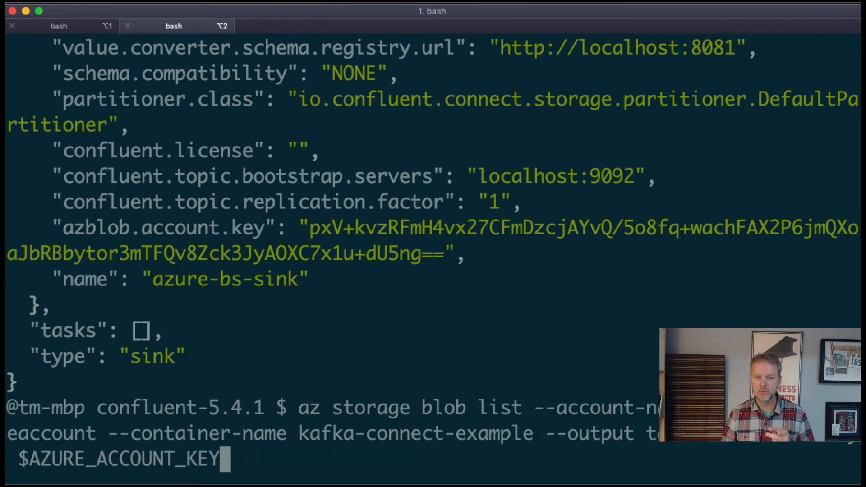
{"action": "key", "text": "Return"}
{"action": "type", "text": "confluent local unload azure-bs-sink"}
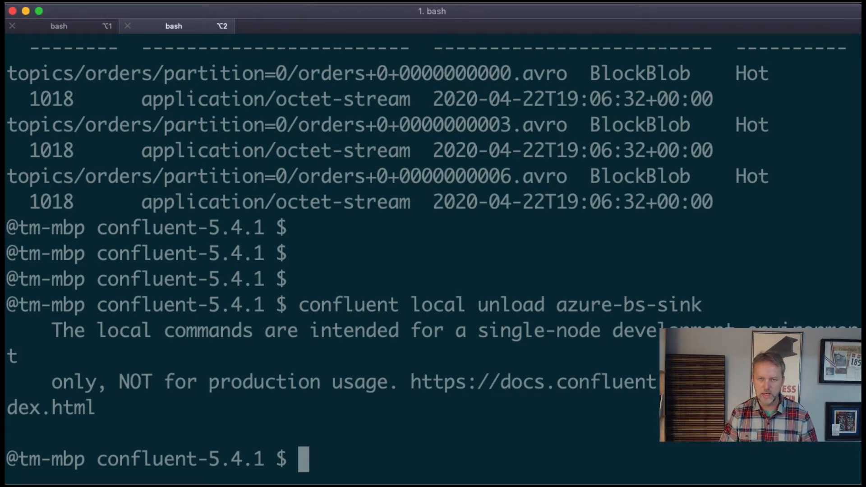
Step: Edit azure-blob-storage-sink.properties in vi and prefix the topics=orders line with #
{"action": "type", "text": "v"}
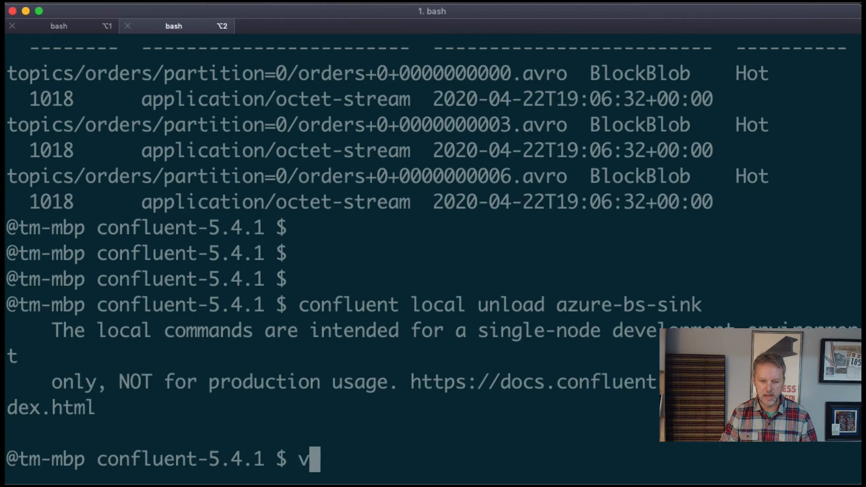
{"action": "type", "text": "i azure-blob-storage-sink.properties"}
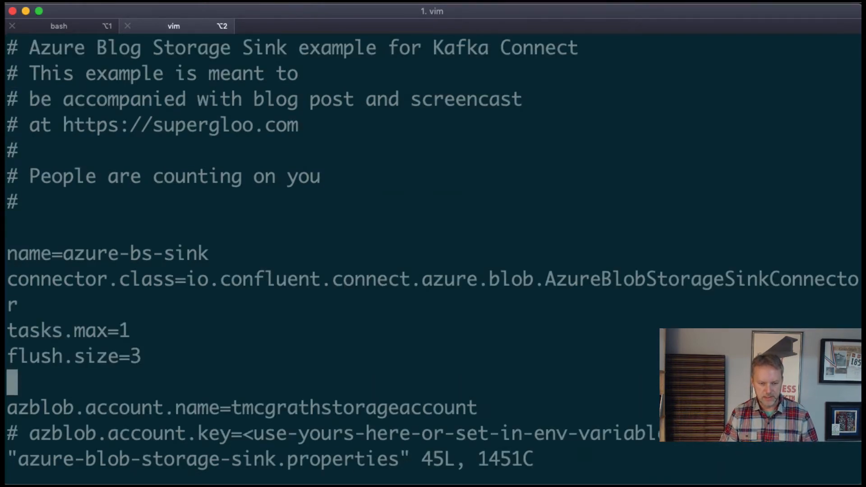
{"action": "scroll", "scroll_direction": "down", "scroll_amount": 3}
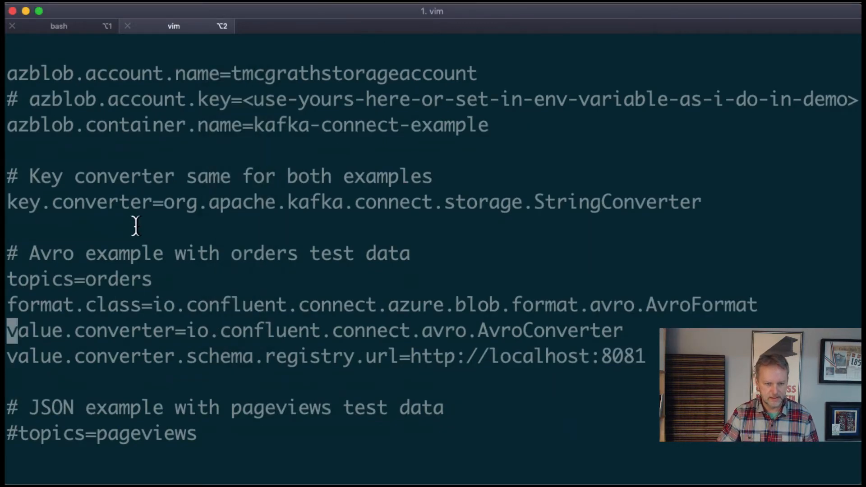
{"action": "mouse_move", "coordinate": [245, 242]}
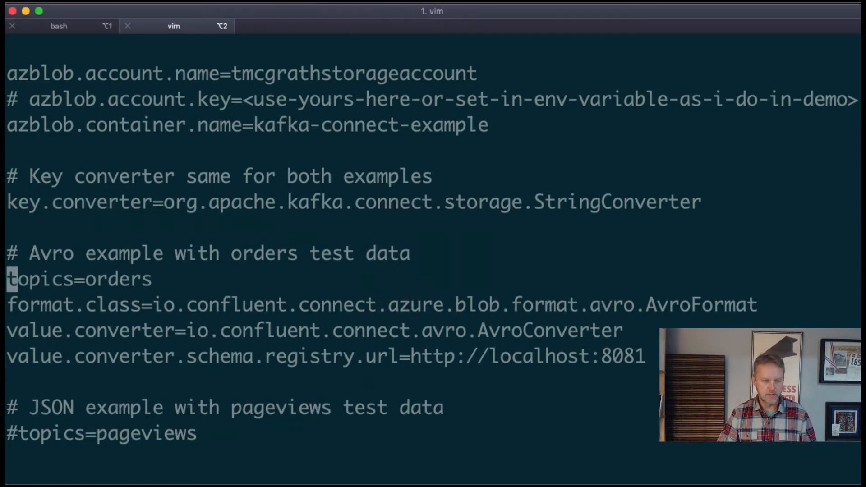
{"action": "type", "text": "#"}
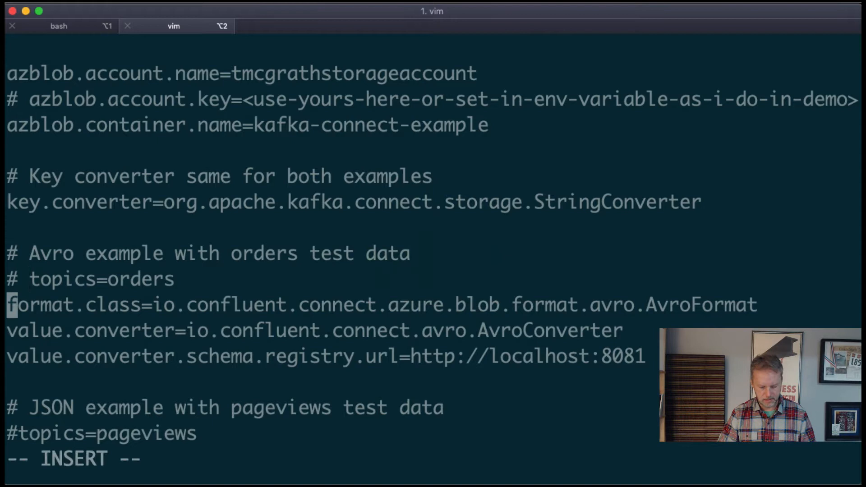
{"action": "type", "text": "#"}
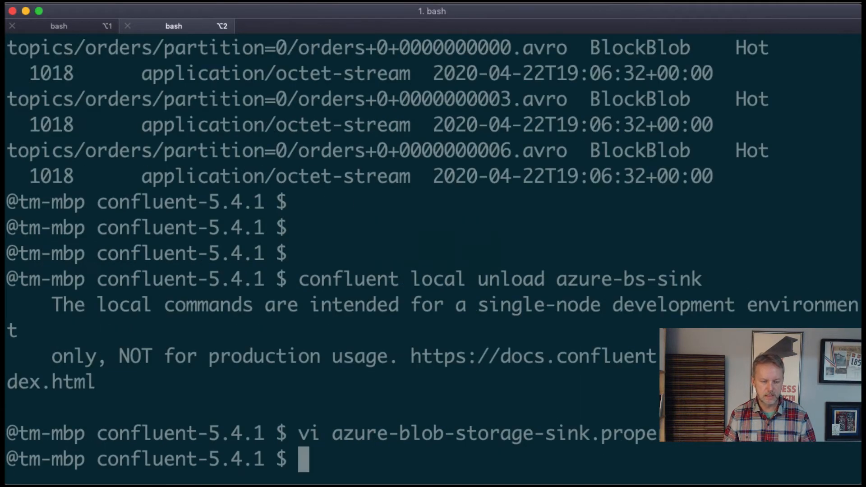
Step: Recheck the sink properties file, then consume JSON pageview records from the pageviews topic with kafkacat
{"action": "type", "text": "vi azure-blob-storage-sink.properties"}
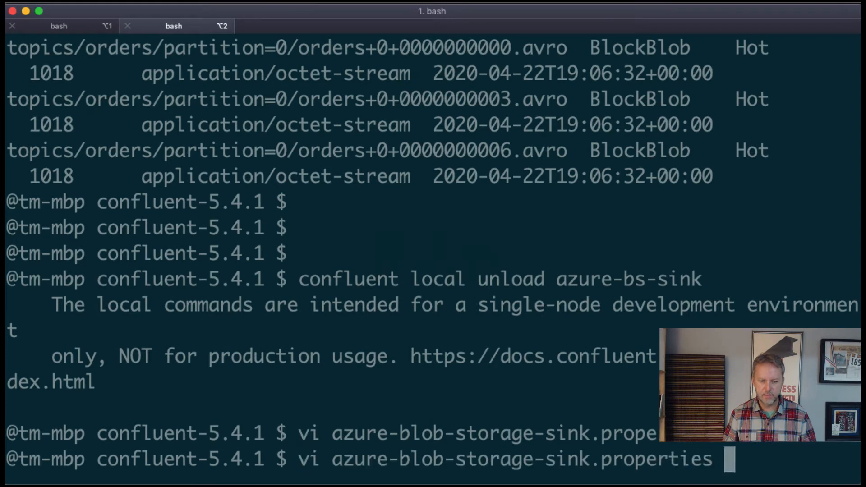
{"action": "key", "text": "Return"}
{"action": "type", "text": "confluent local config datagen-pageviews -- -d ./share/confluent-hub-components/confluentinc-kafka-connect-datagen/etc/connector_pageviews.config"}
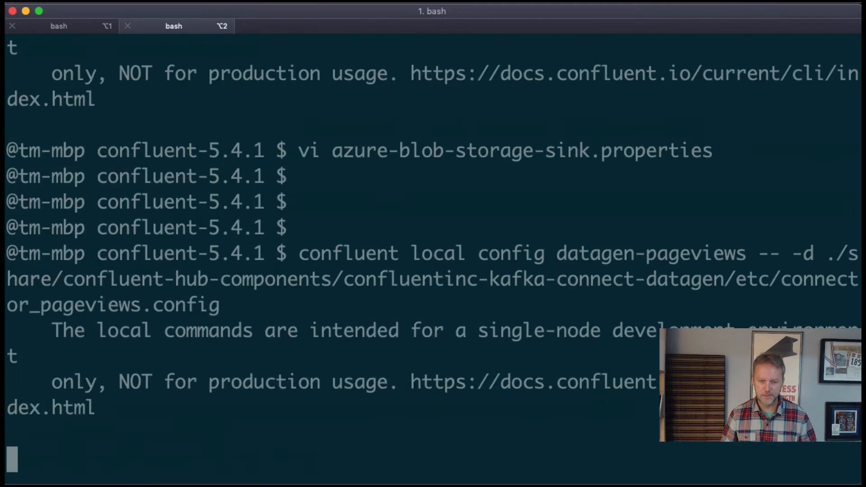
{"action": "key", "text": "Return"}
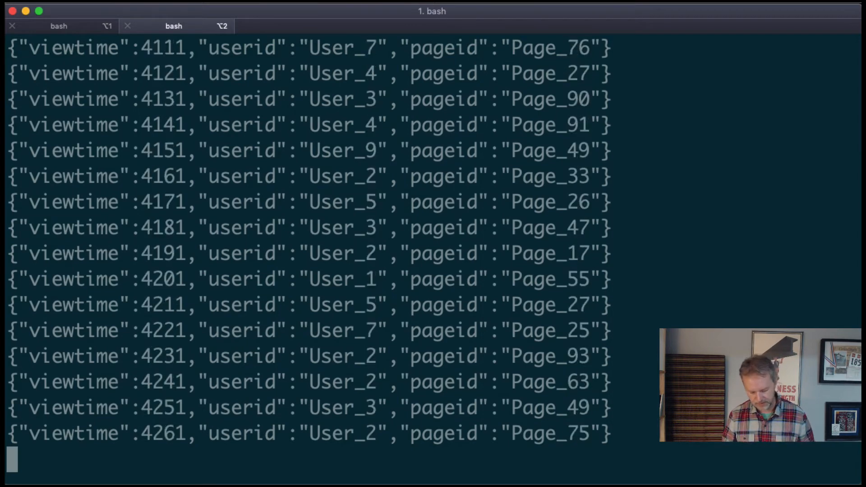
Step: Stop the pageviews consumer, unload and reload azure-bs-sink, and list the container's blobs again
{"action": "key", "text": "ctrl+c"}
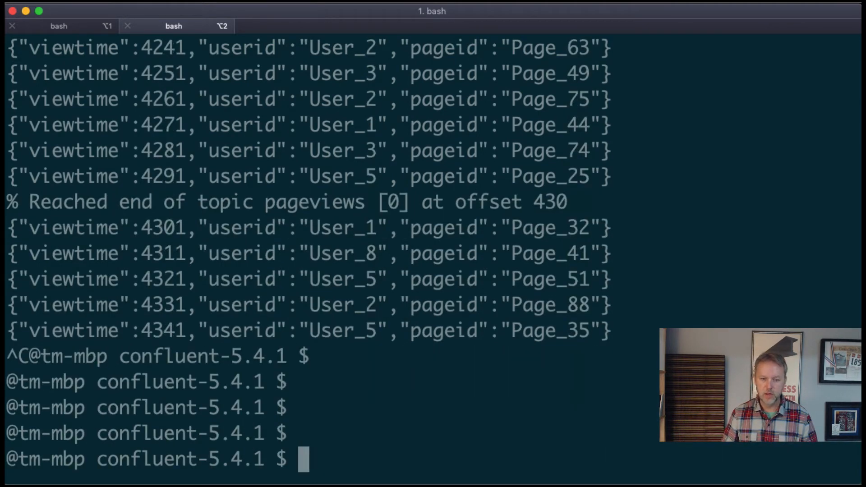
{"action": "type", "text": "confluent local unload azure-bs-"}
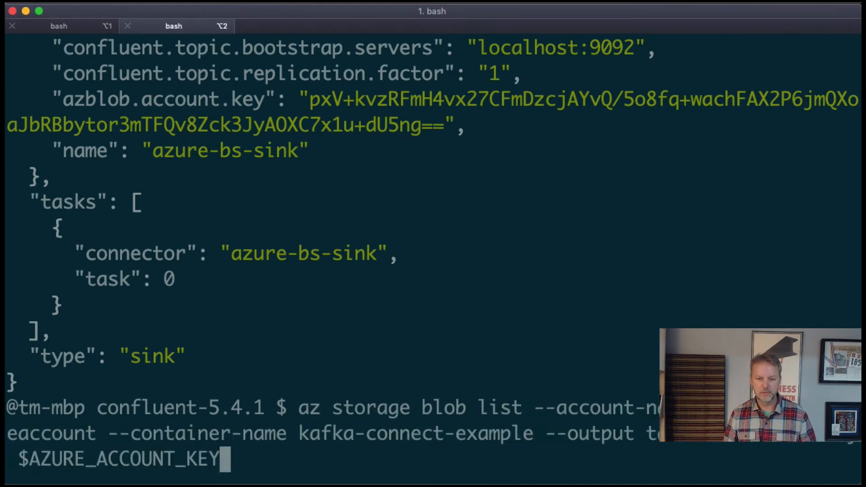
{"action": "key", "text": "Return"}
{"action": "type", "text": "kafka-topics --list --bootstrap-server localhost:9092"}
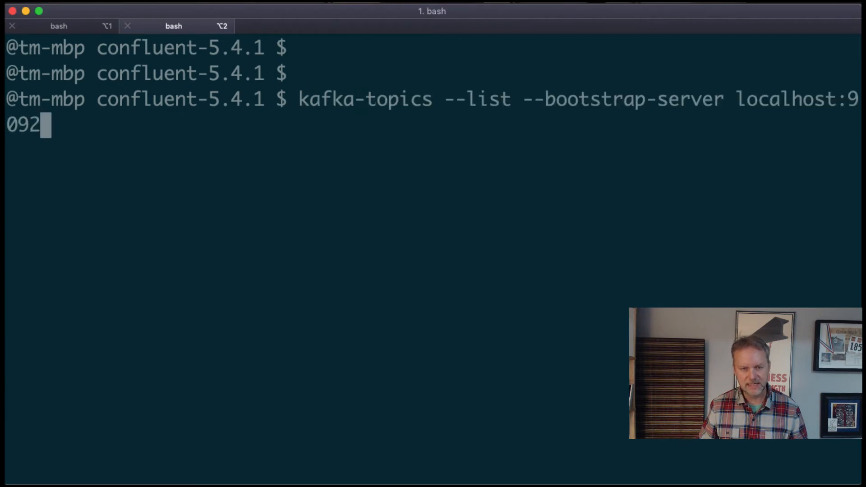
{"action": "key", "text": "Return"}
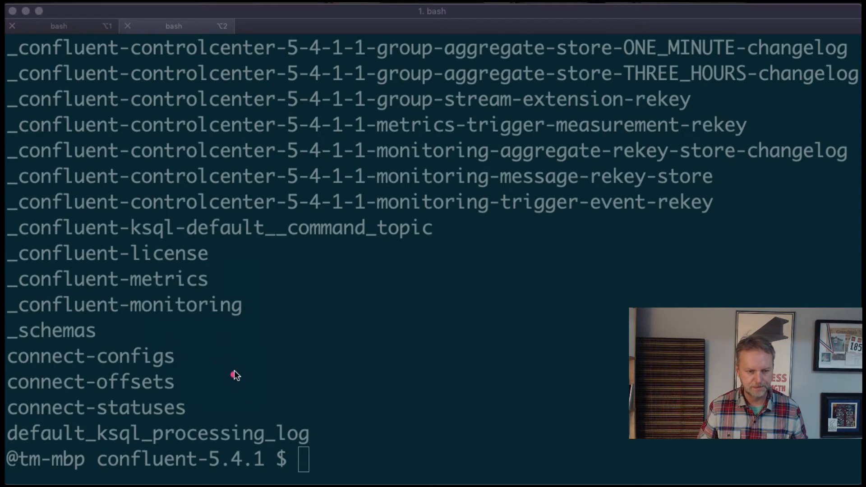
{"action": "mouse_move", "coordinate": [125, 271]}
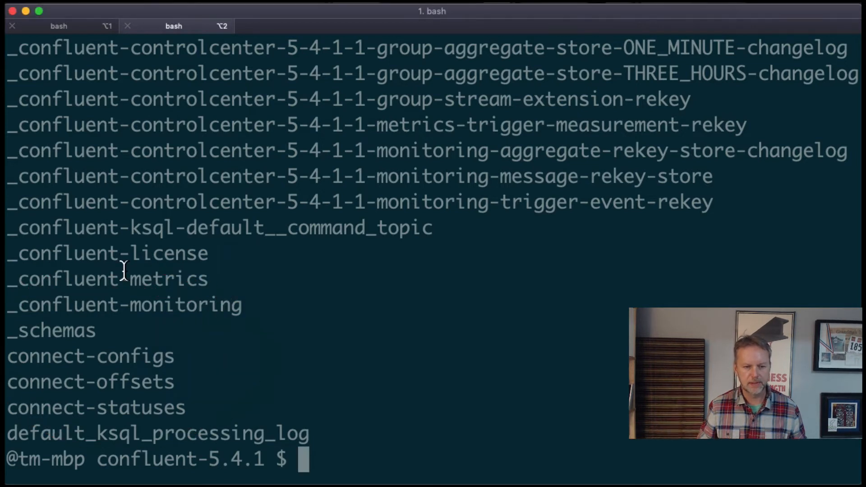
{"action": "key", "text": "Return"}
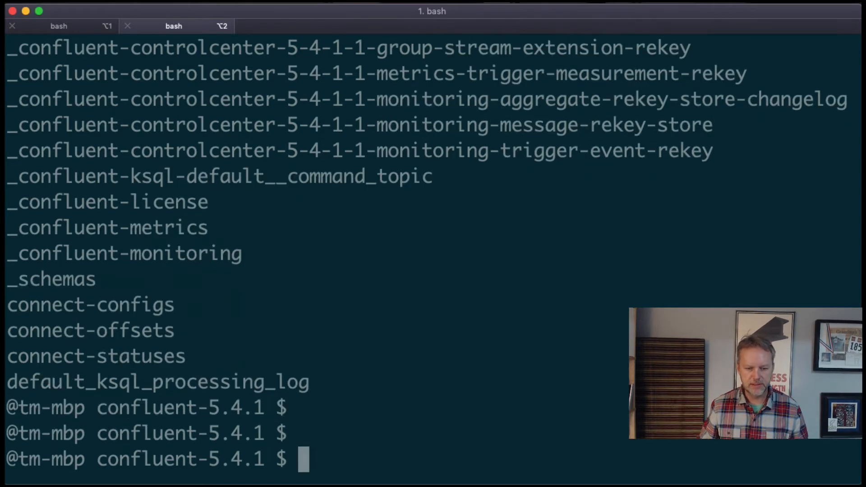
Step: List Kafka topics on localhost:9092, confirming the new orders topic exists
{"action": "type", "text": "qfind *standalone*"}
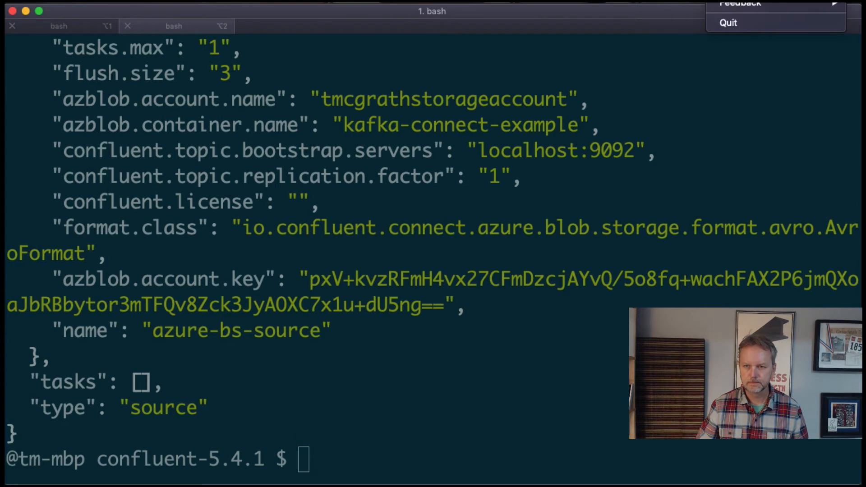
{"action": "left_click", "coordinate": [432, 399]}
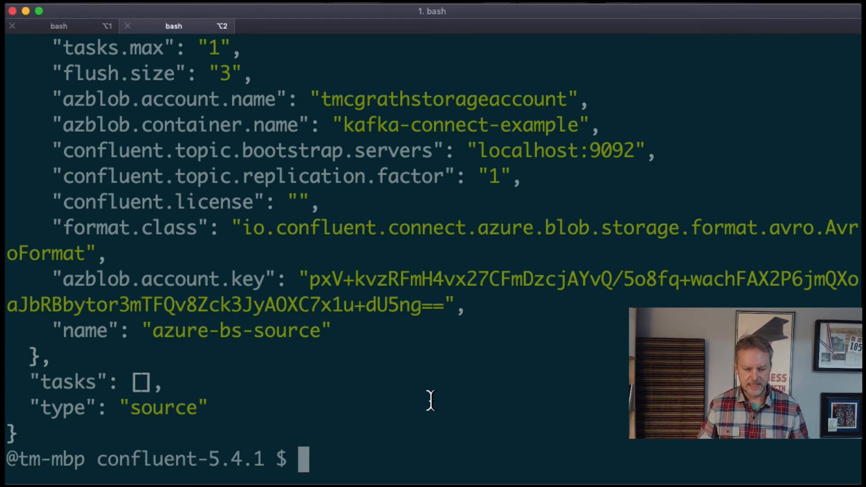
{"action": "type", "text": "kafka-topics --list --bootstrap-server localhost:9092"}
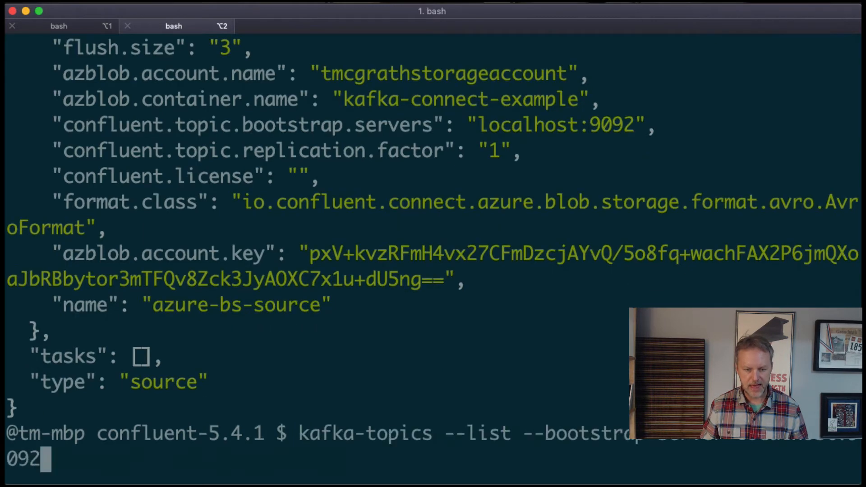
{"action": "key", "text": "Return"}
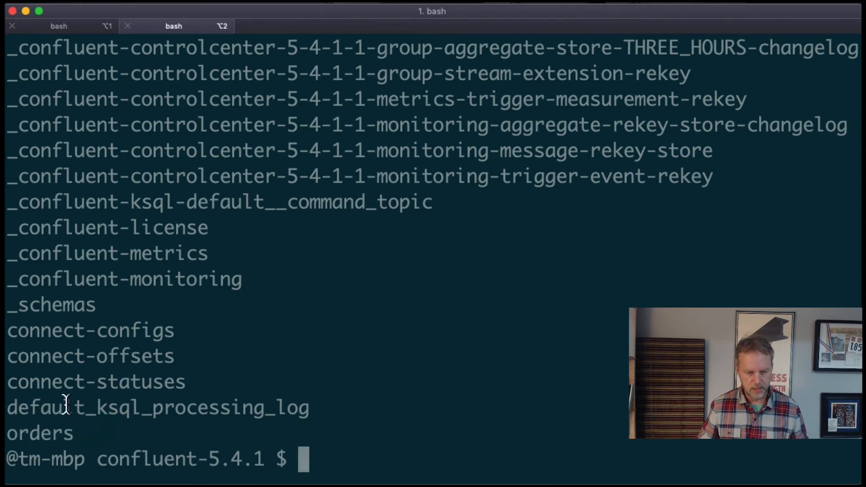
{"action": "mouse_move", "coordinate": [105, 393]}
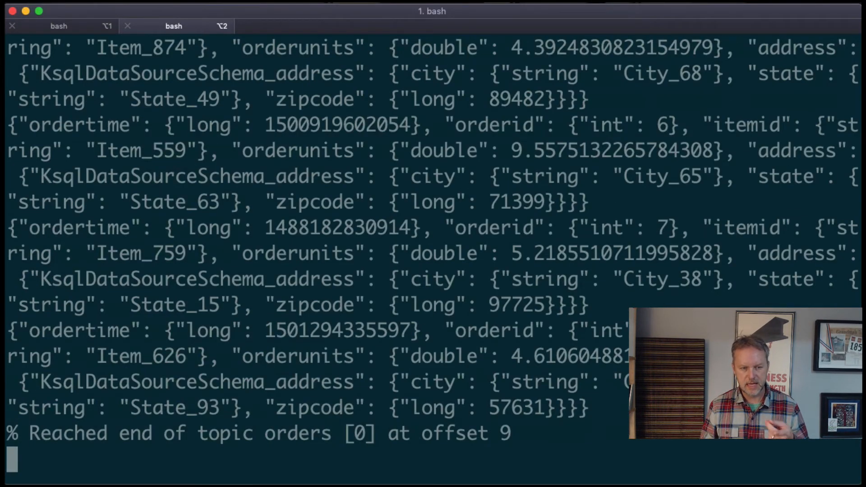
Step: Stop the Avro console consumer on the orders topic after reading up to offset 9
{"action": "key", "text": "ctrl+c"}
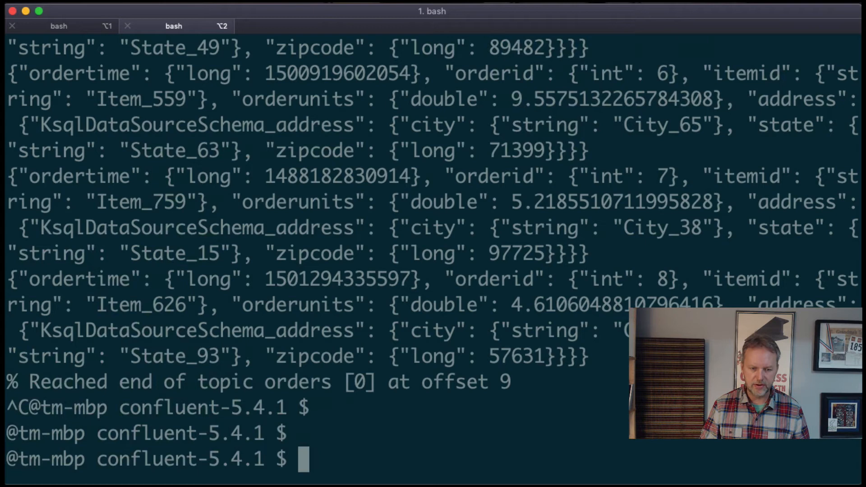
{"action": "type", "text": "vi azure-blob-storage-s"}
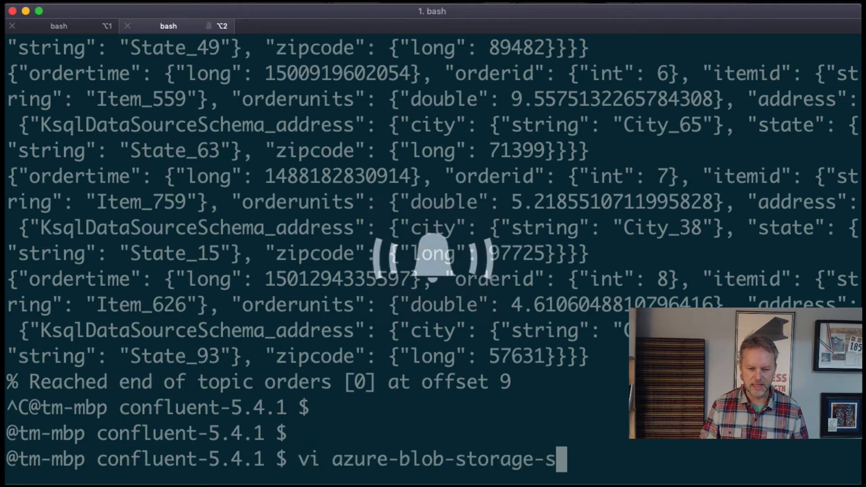
Step: Abandon the half-typed vi command and relist the container's blobs, now showing pageviews JSON files
{"action": "type", "text": "ource.propertie"}
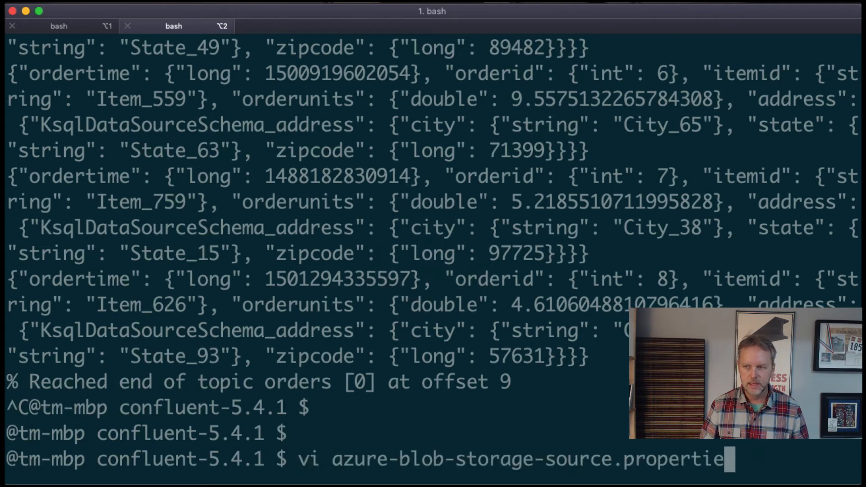
{"action": "key", "text": "Backspace"}
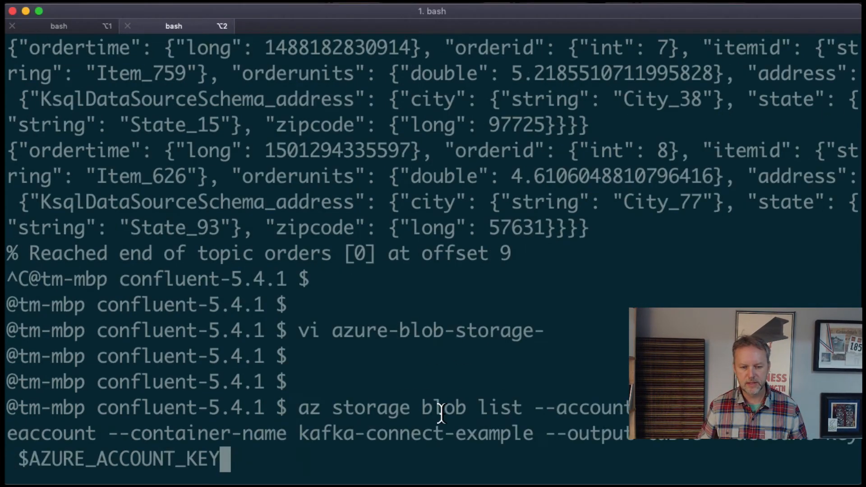
{"action": "key", "text": "Return"}
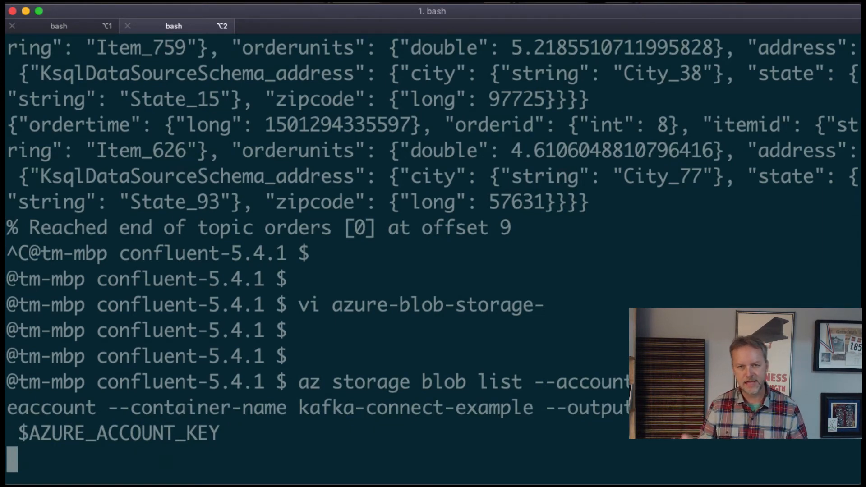
{"action": "key", "text": "Return"}
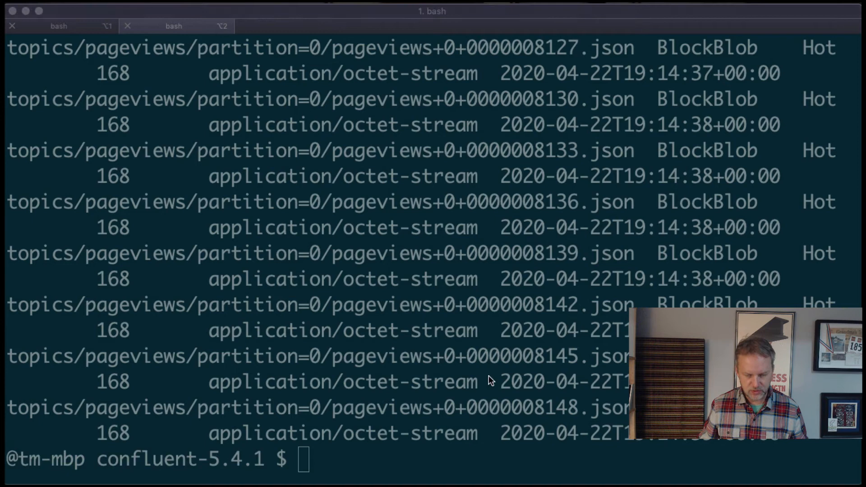
{"action": "mouse_move", "coordinate": [479, 187]}
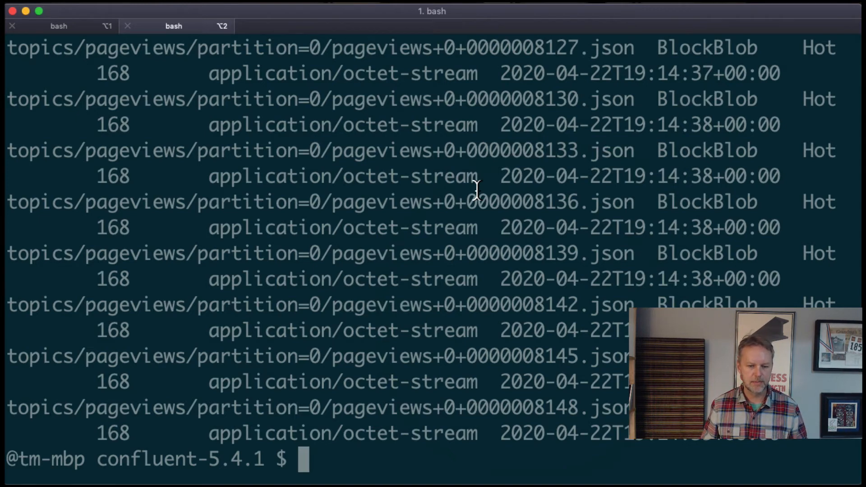
{"action": "type", "text": "vi azure-blob-storage-s"}
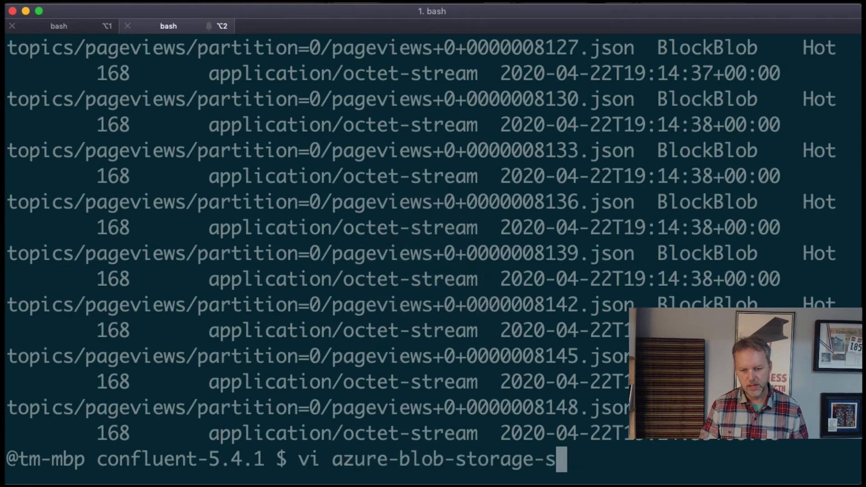
Step: View azure-blob-storage-source.properties in vi down to the commented AddPrefix transform lines
{"action": "key", "text": "Return"}
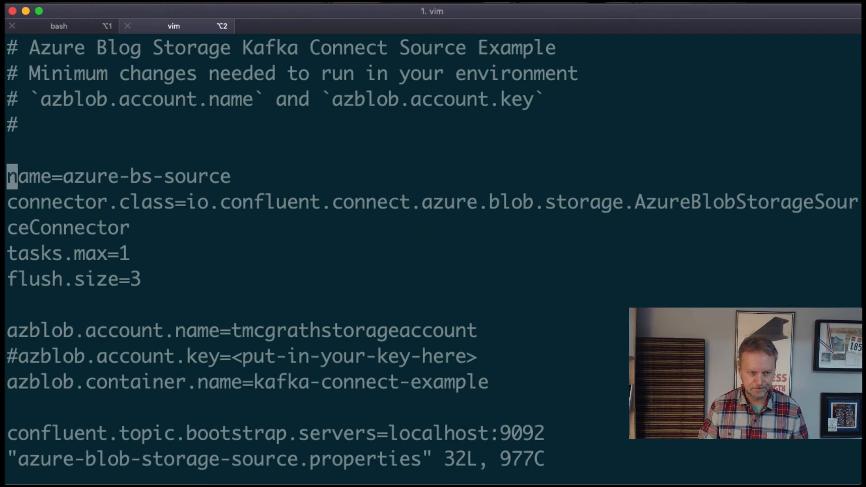
{"action": "scroll", "scroll_direction": "down", "scroll_amount": 3}
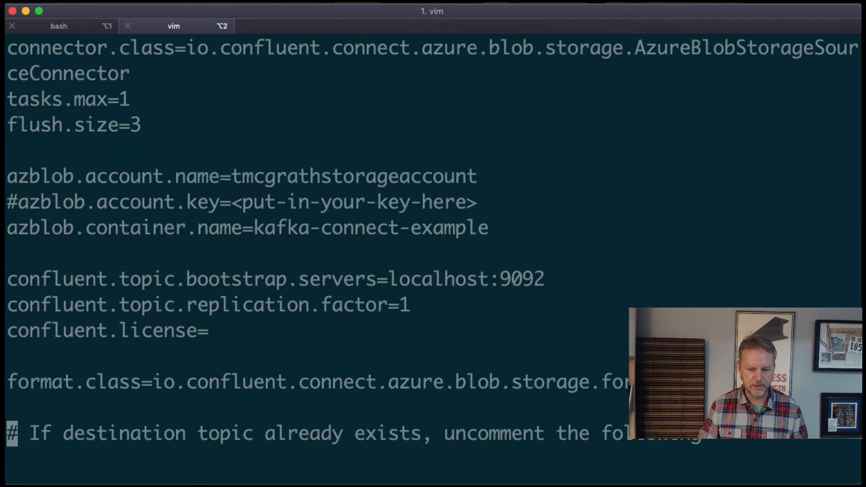
{"action": "scroll", "scroll_direction": "down", "scroll_amount": 3}
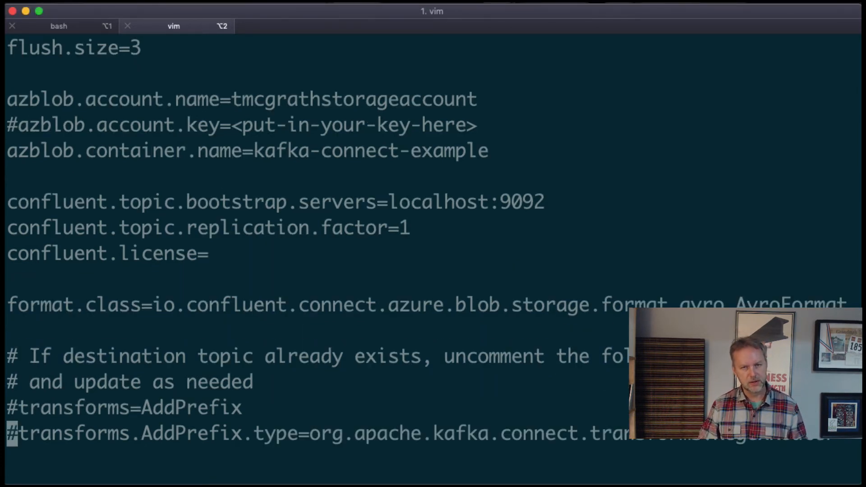
Step: Scroll to the file's end, showing the commented AddPrefix regex and copy_of_$0 replacement lines
{"action": "scroll", "scroll_direction": "down", "scroll_amount": 3}
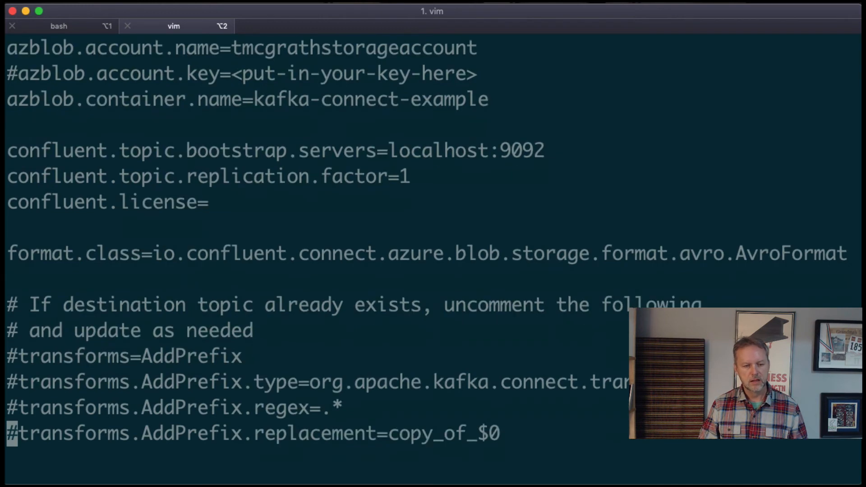
{"action": "scroll", "scroll_direction": "down", "scroll_amount": 3}
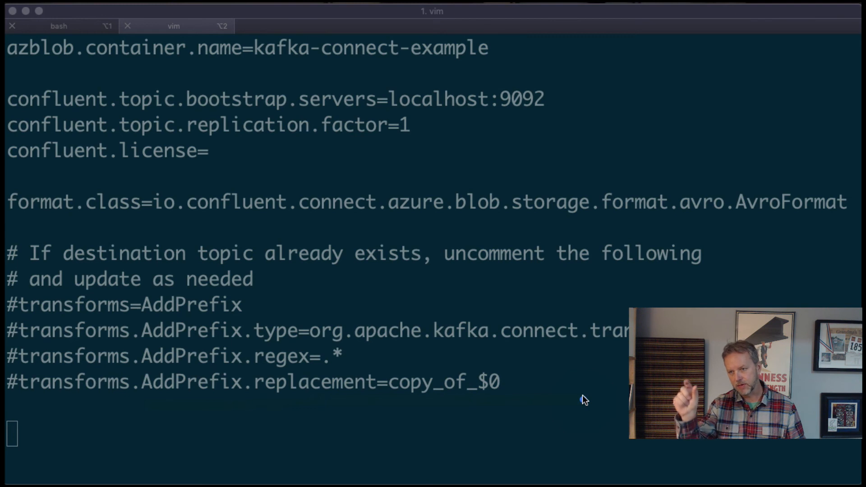
{"action": "mouse_move", "coordinate": [575, 367]}
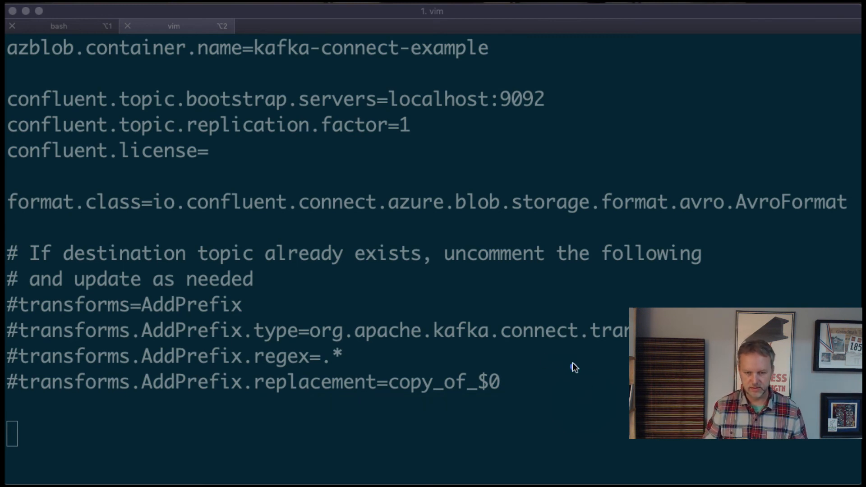
{"action": "mouse_move", "coordinate": [464, 363]}
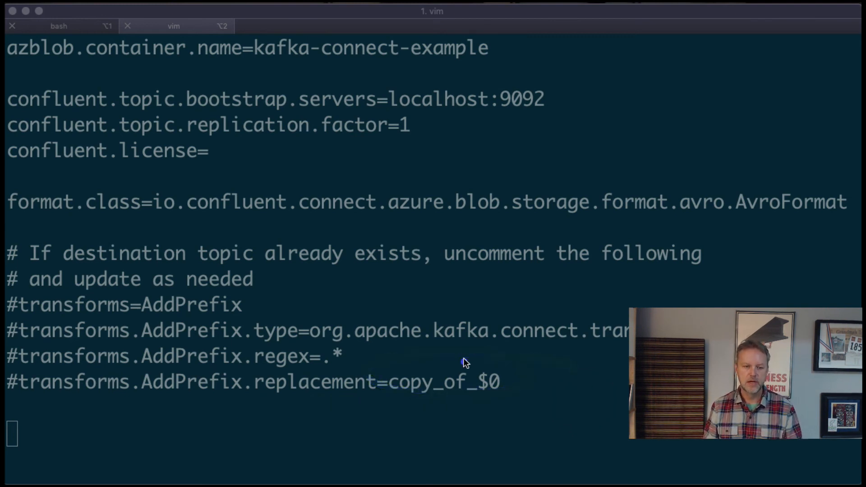